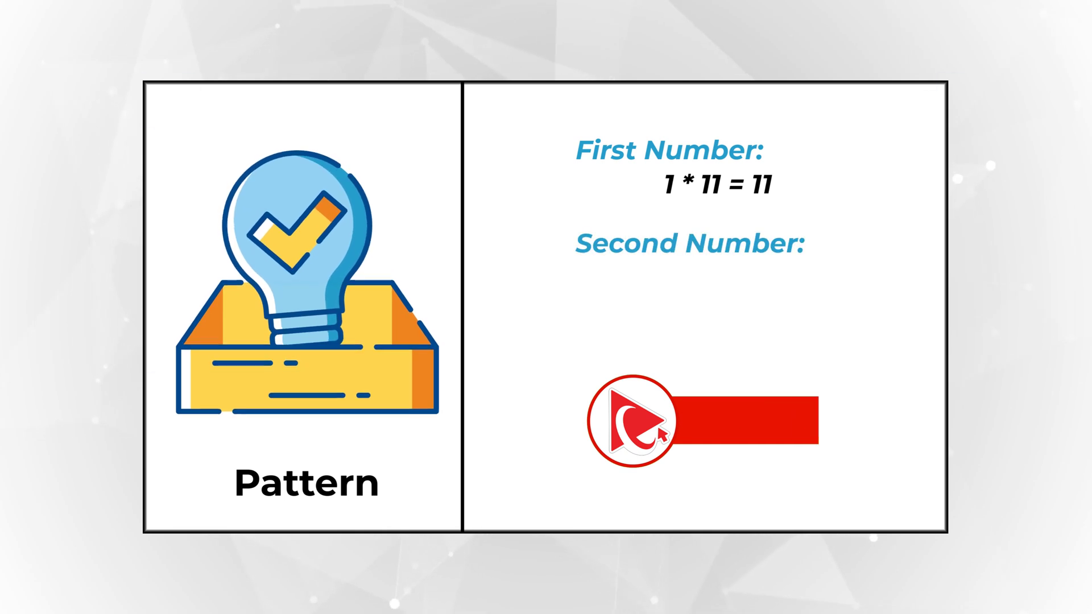
Step: Reveal the second pattern line, 2 * 22 = 44, under 1 * 11 = 11
{"action": "left_click", "coordinate": [635, 420]}
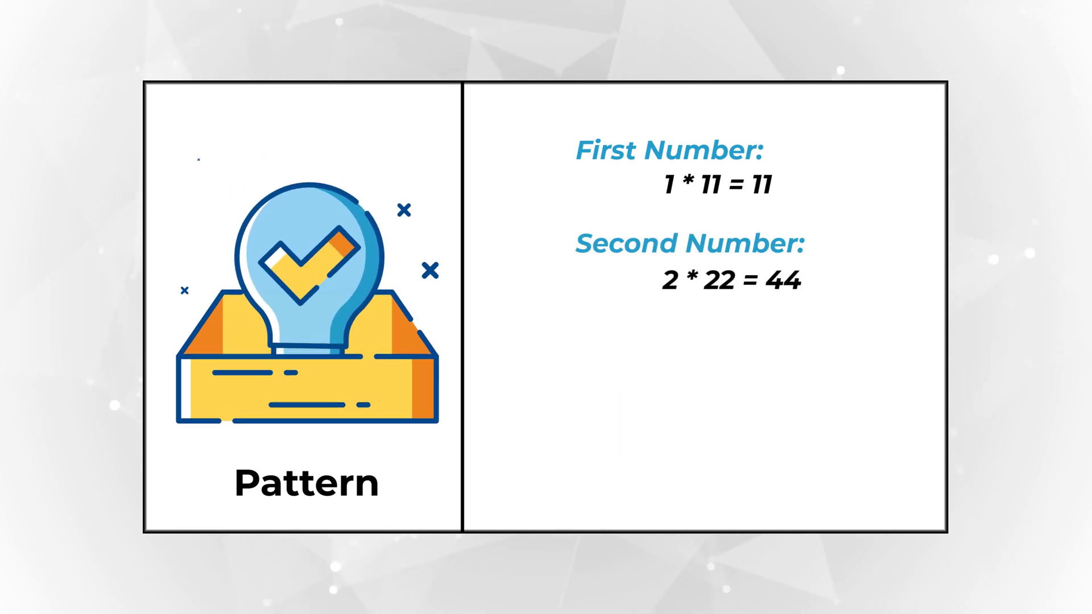